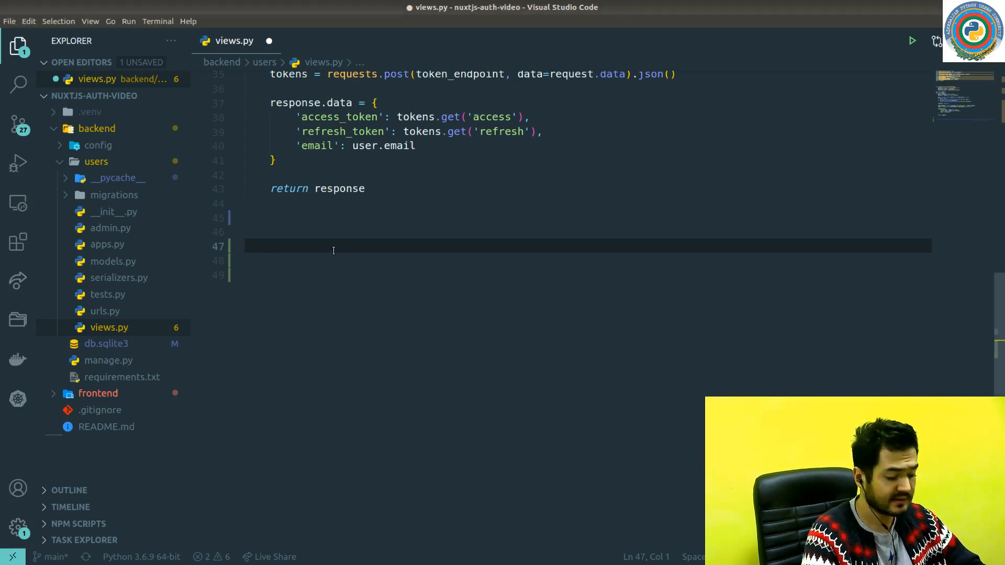
- Declare CurrentLoggedInUser(ModelViewSet) with an all-users queryset, IsAuthenticated permission and UserSerializer serializer class
type("class CurrentLoggedInUser(ModelViewSet):")
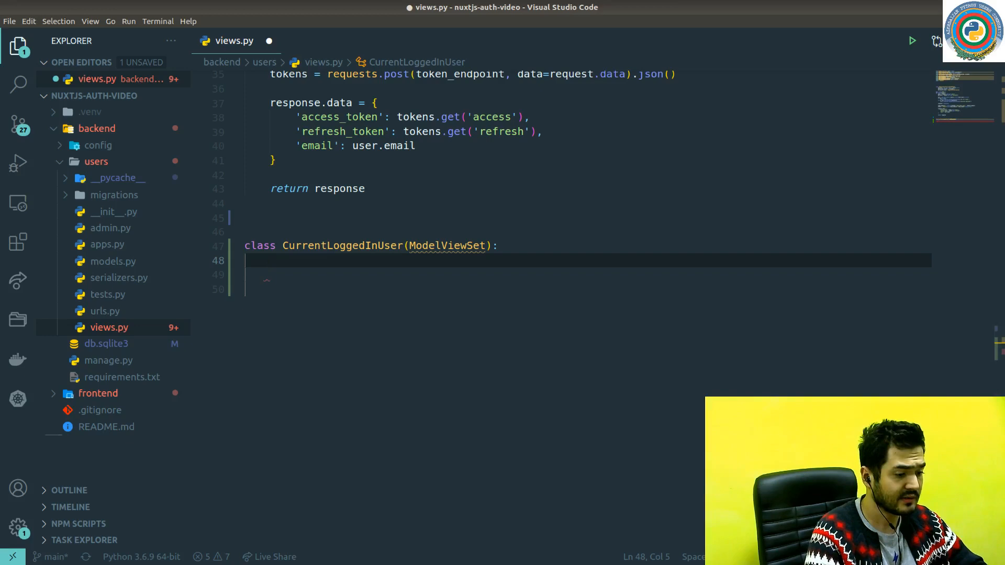
mouse_move(416, 212)
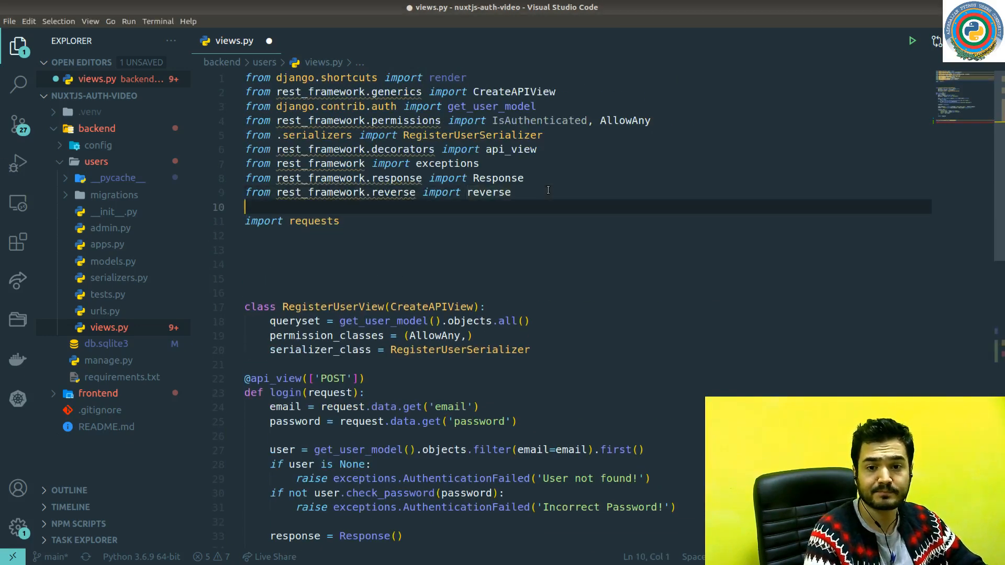
scroll("down", 3)
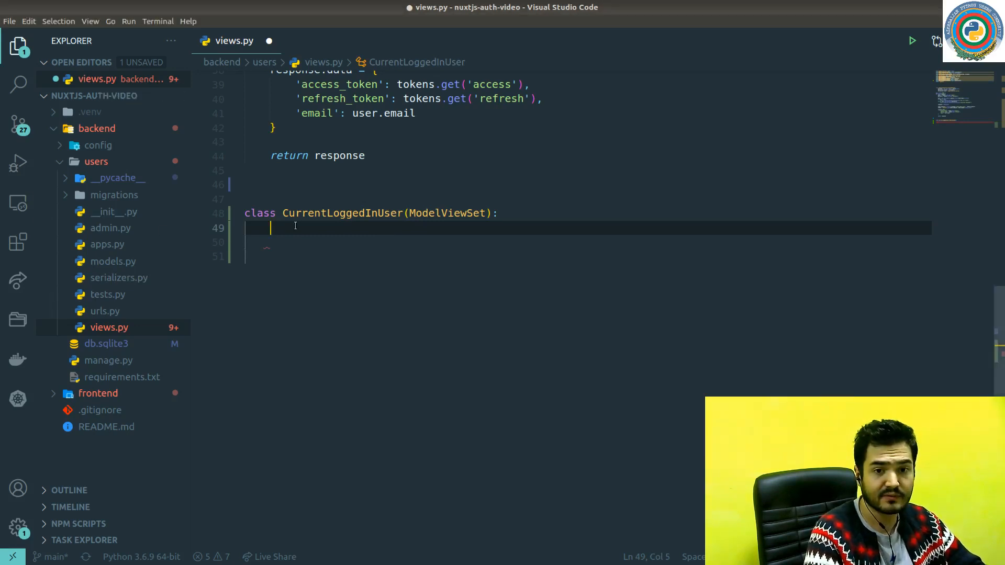
type("queryset = get_user_model().objects.all()")
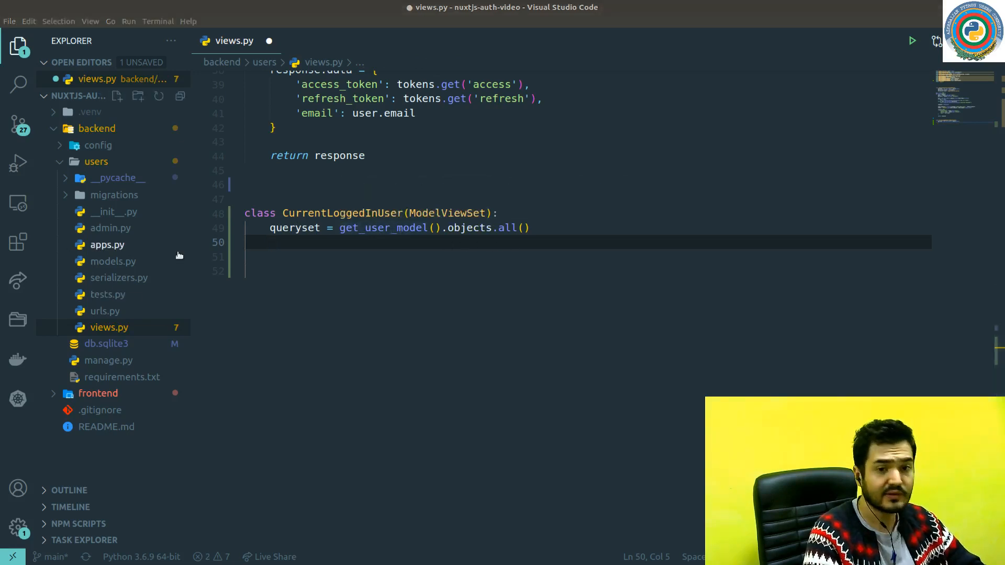
type("permission_classes = (IsAuthenticated, )")
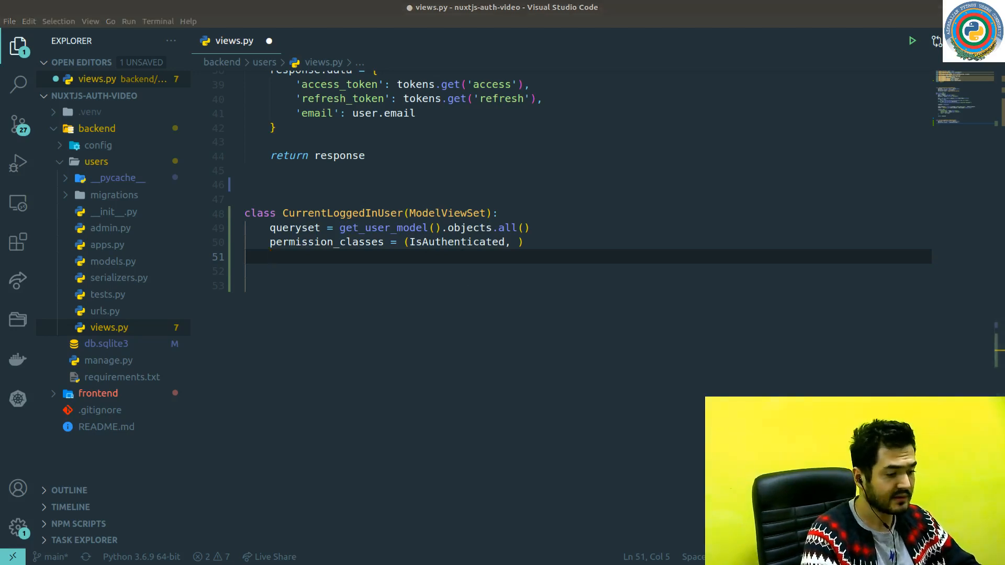
type("serializer_class = UserSerializer")
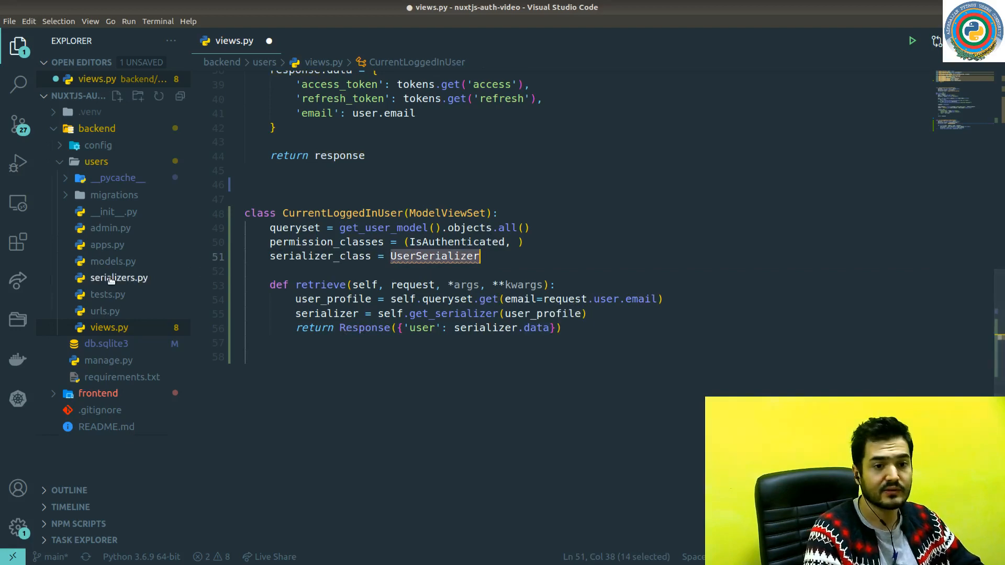
- In serializers.py, start a UserSerializer class based on serializers.ModelSerializer
left_click(120, 277)
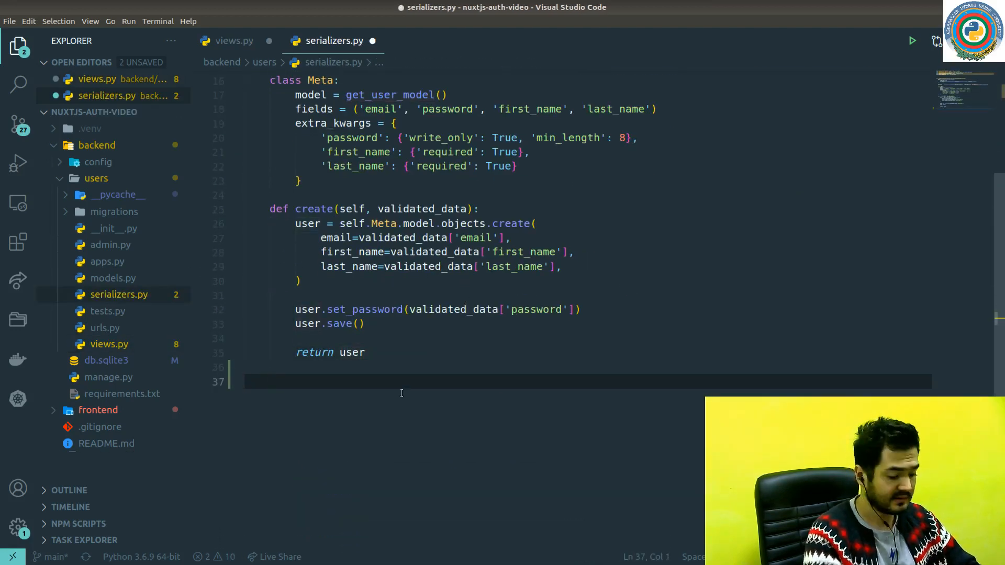
type("clUserSerializer")
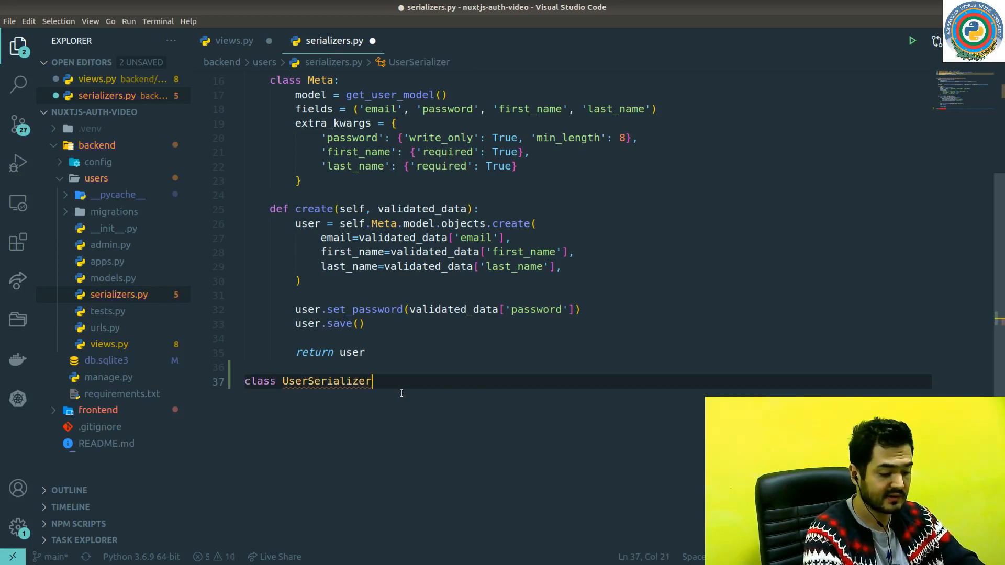
type("()")
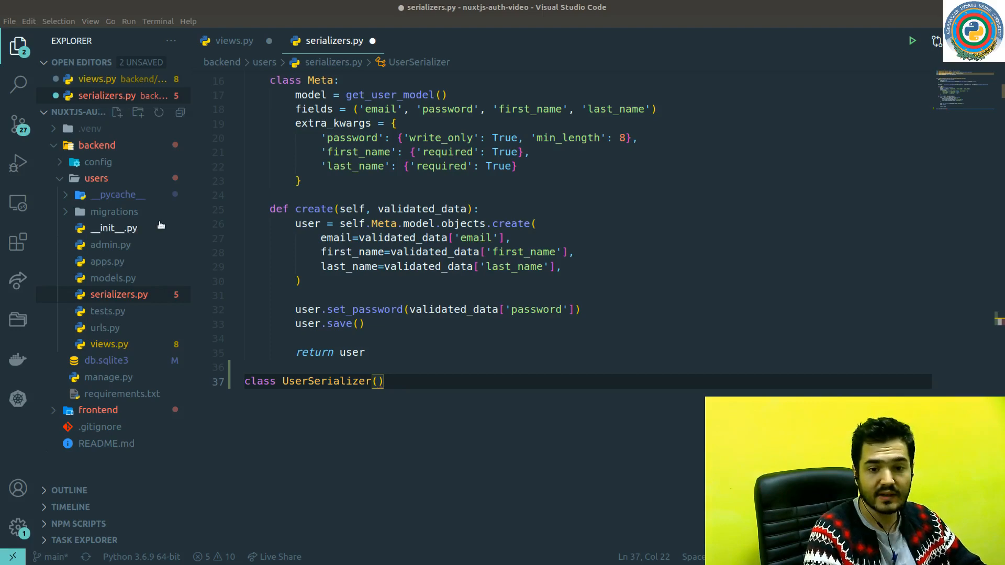
type("seria")
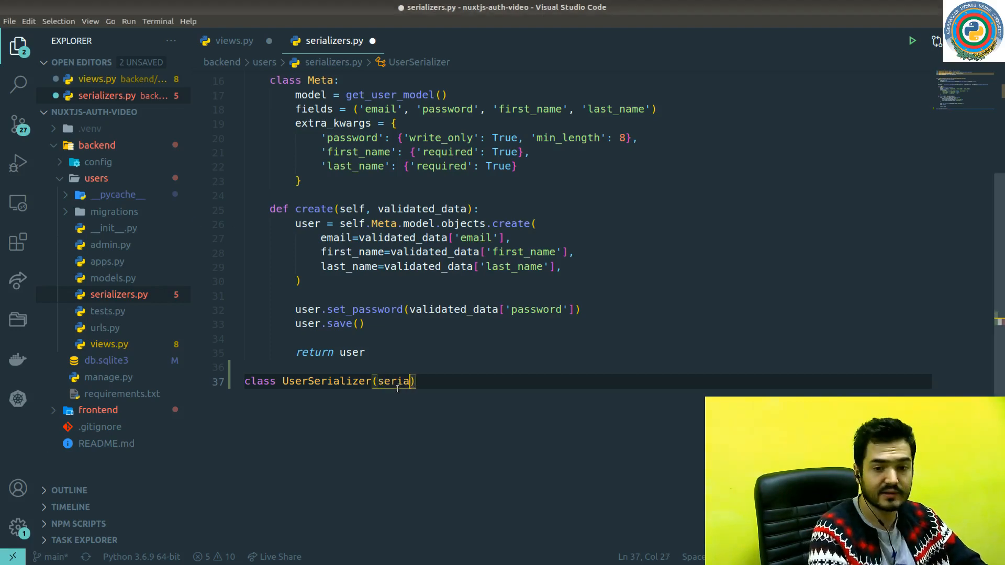
type("lizers.ModelSerializer")
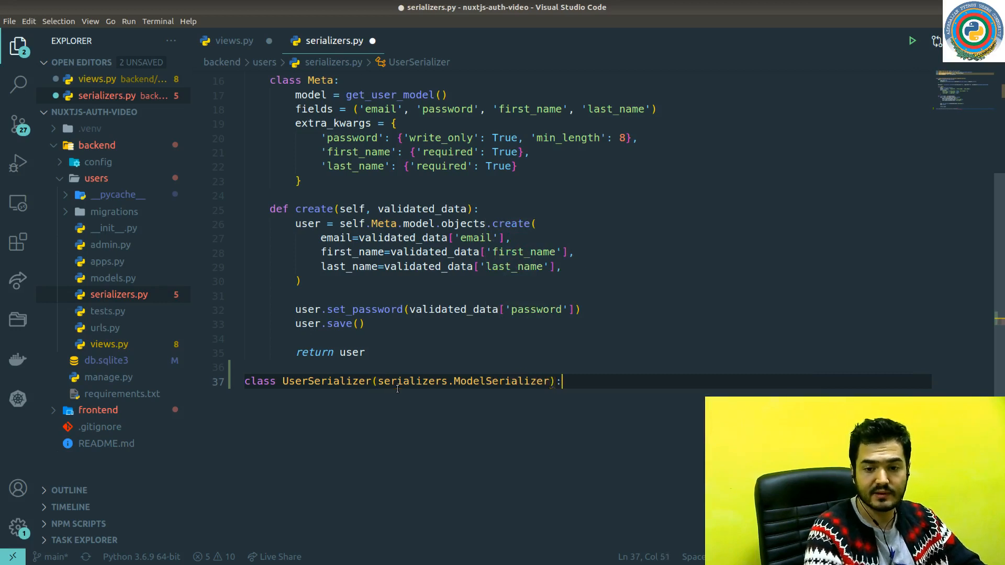
key("enter")
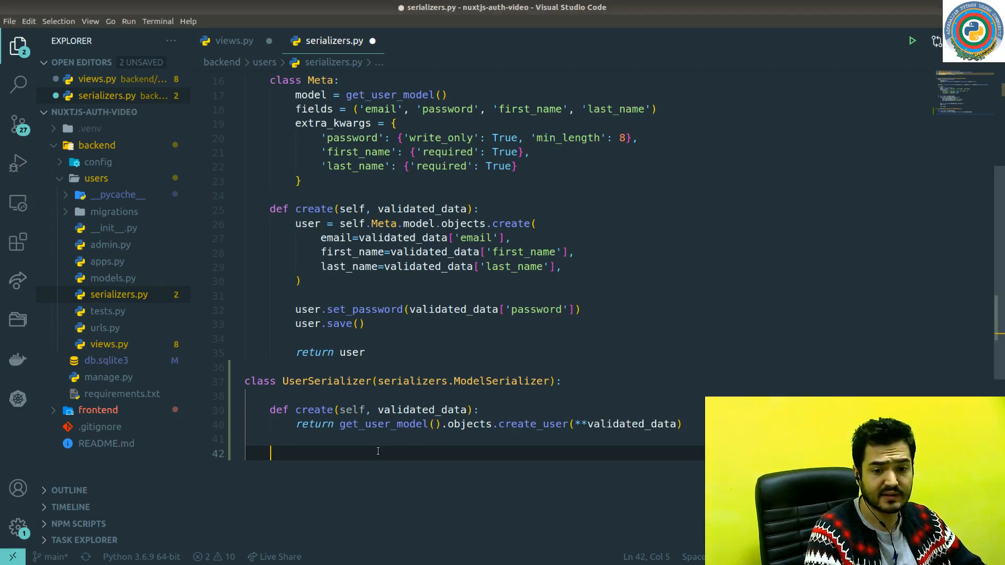
- Add a Meta with the user model and fields email, password, first_name, last_name, then return to views.py
type("class Meta:")
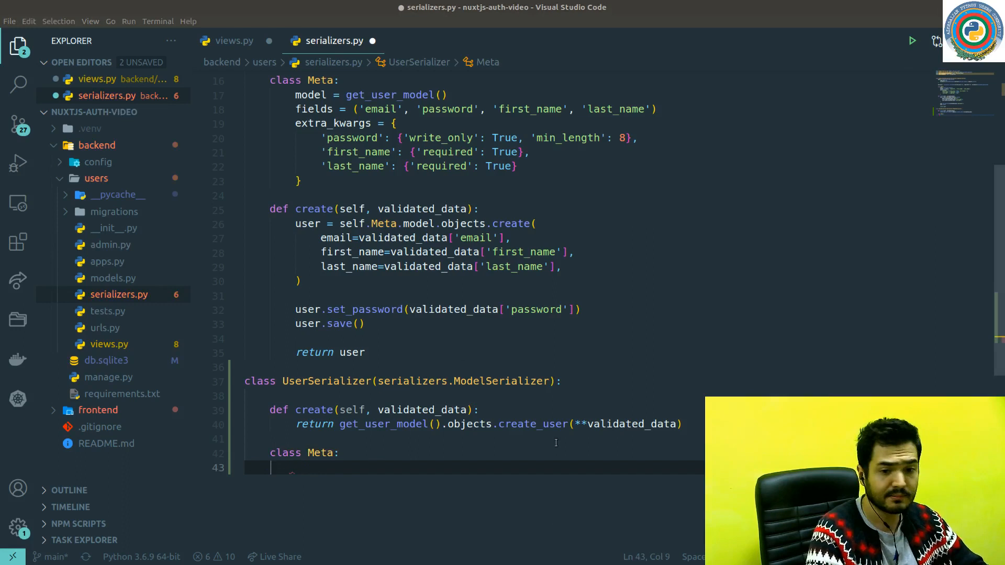
type("model = get_user_model()")
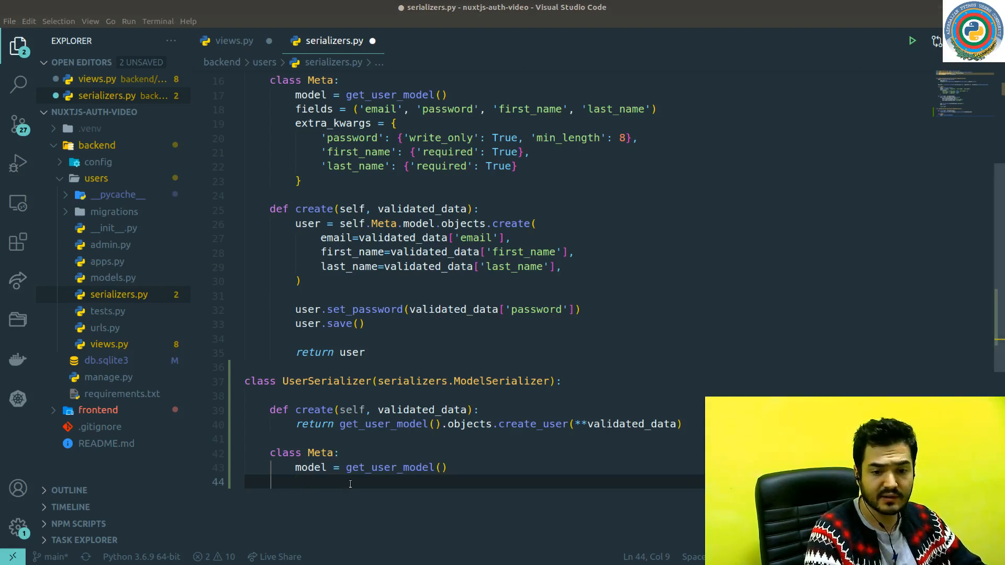
type("fields = ('email', 'password', 'first_name', 'last_name')")
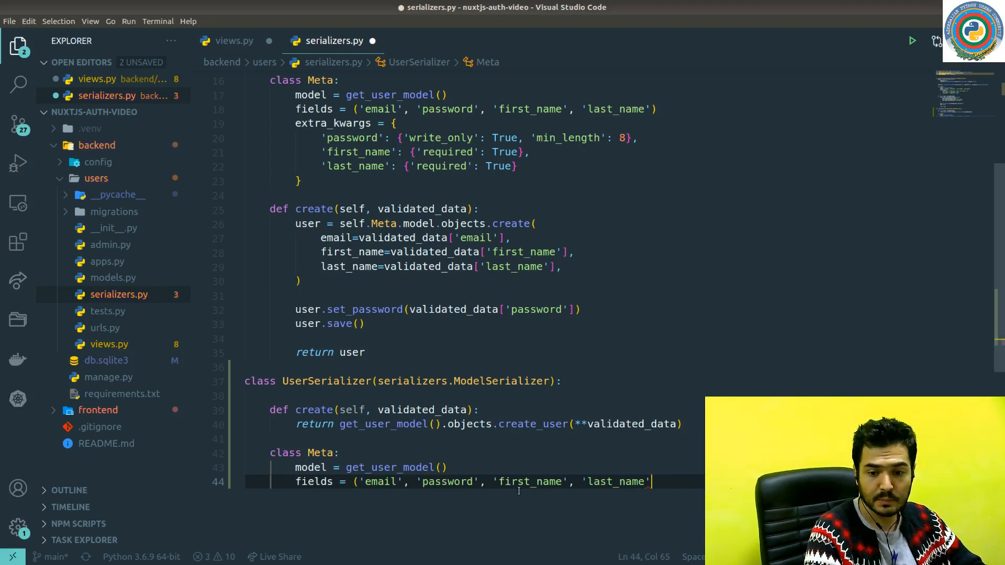
type(")")
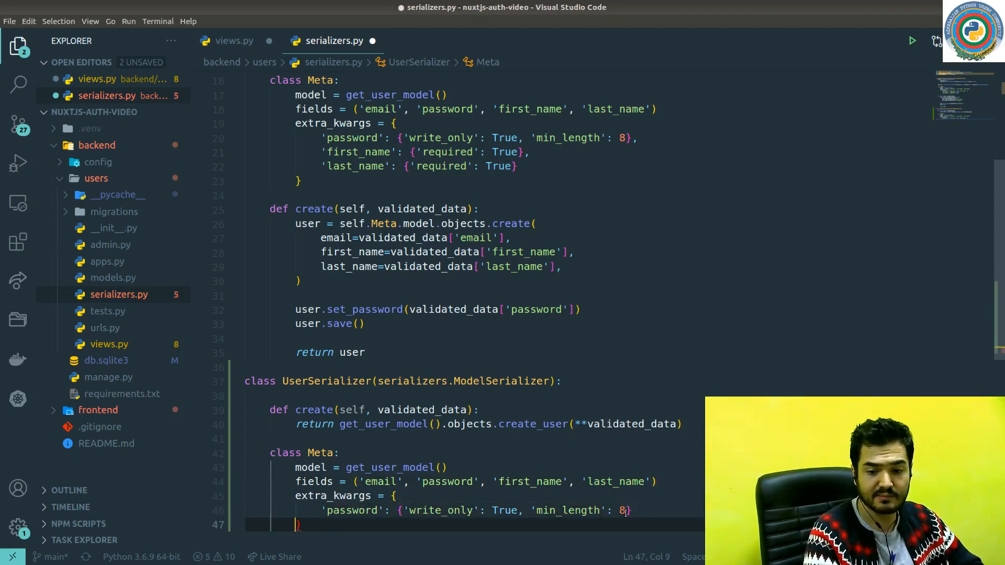
scroll("down", 3)
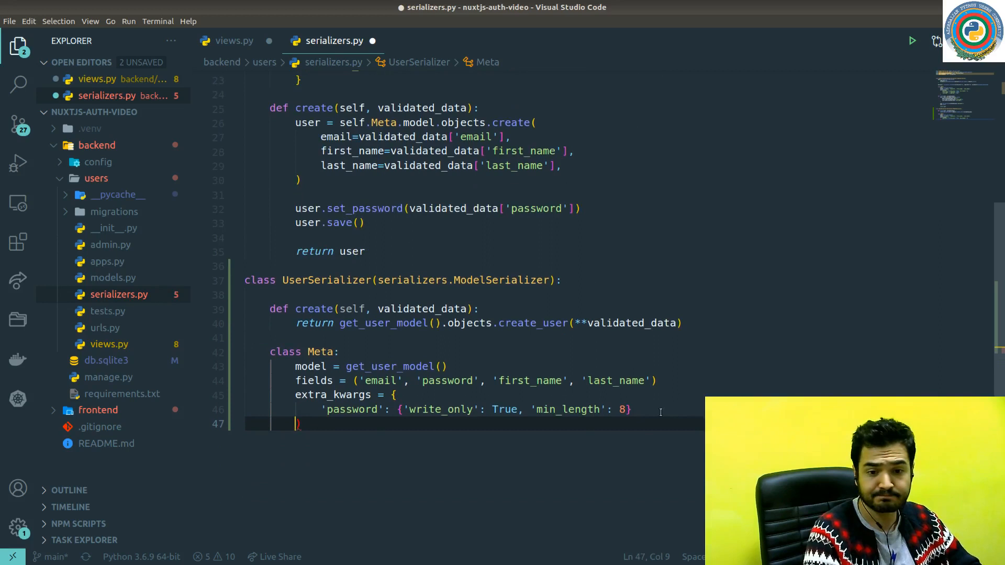
type(",")
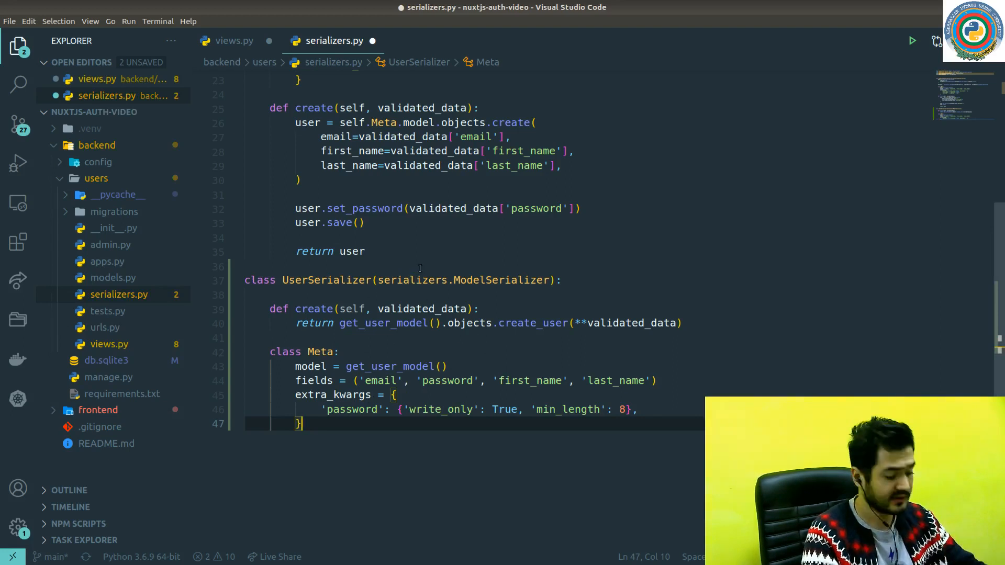
left_click(233, 41)
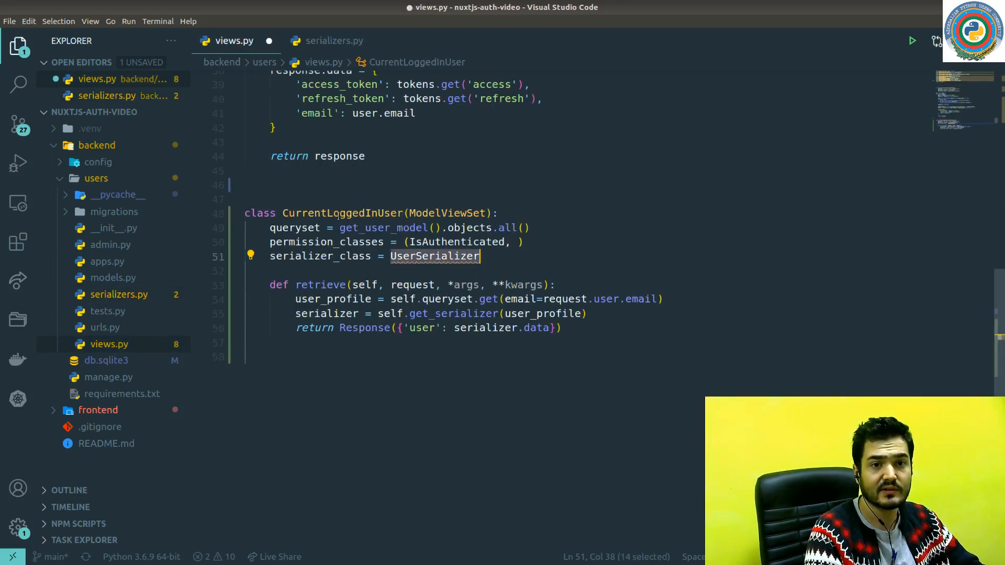
- Append UserSerializer to the .serializers import at the top of views.py, undoing a wrong UniqueValidator completion
key("ctrl+s")
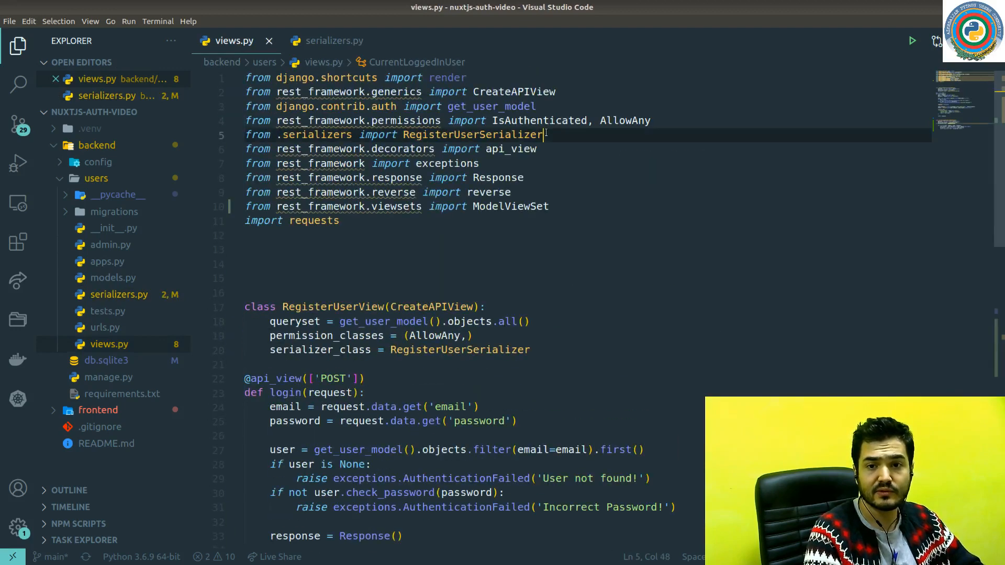
type(", UniqueValidator")
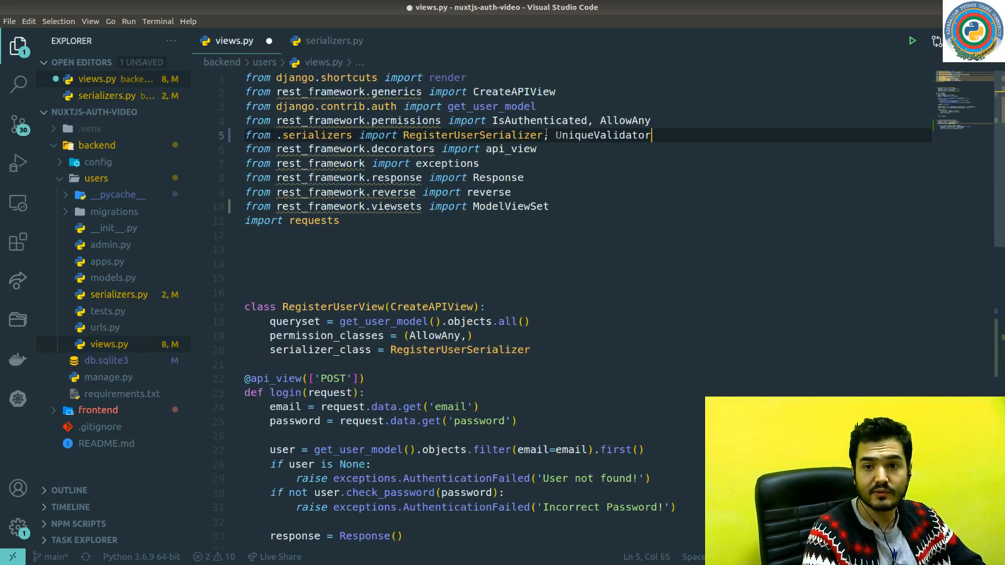
key("ctrl+z")
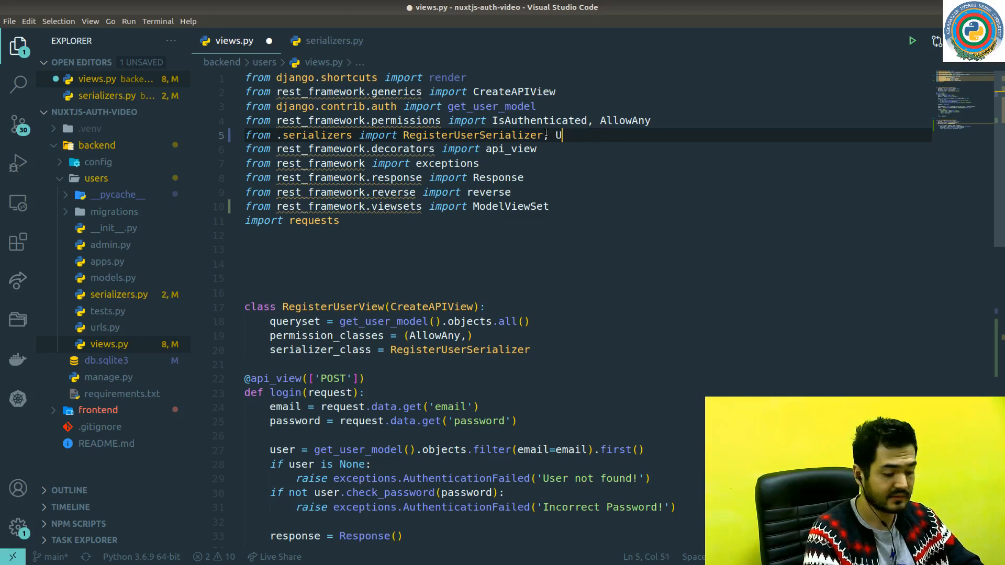
type("serSerializer")
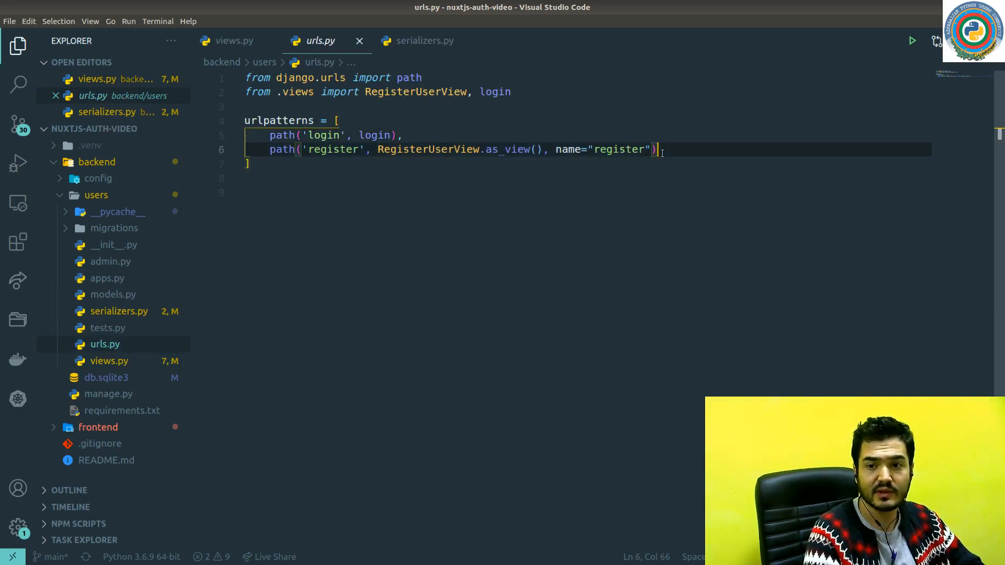
- Add a path('user', CurrentLoggedInUser.as_view(...)) entry to the users urlpatterns
type("path(")
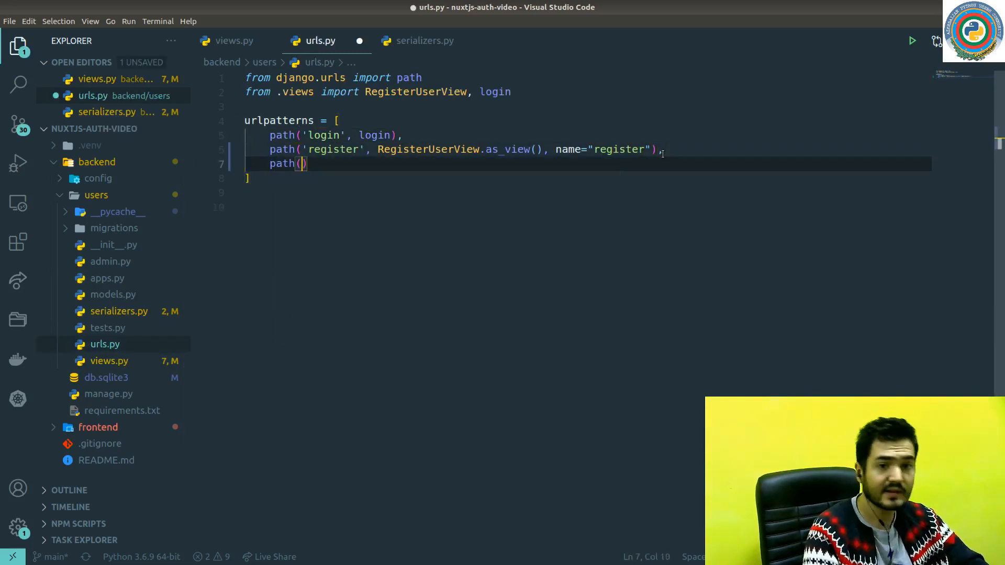
type("'user'")
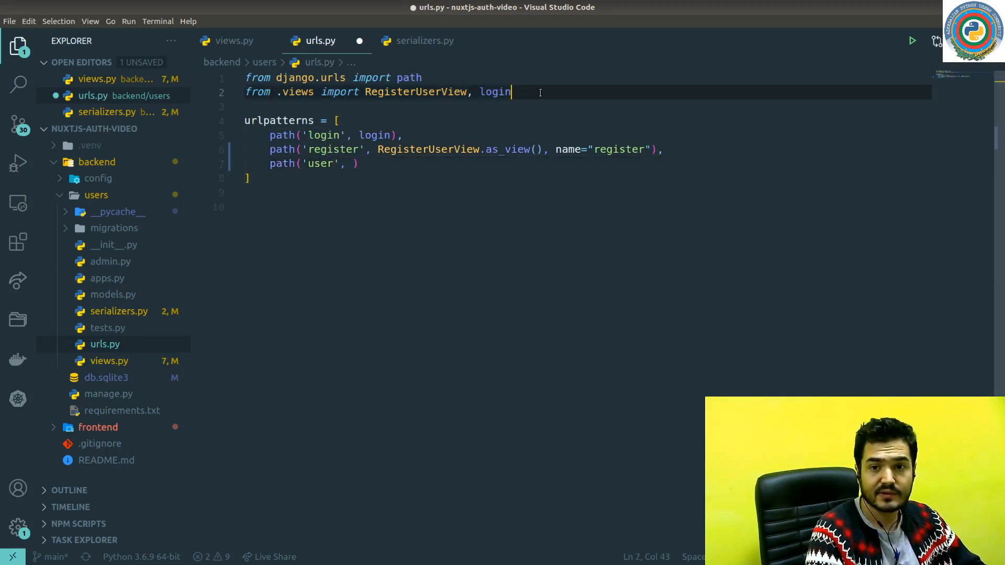
type(", CurrentLoggedInUser")
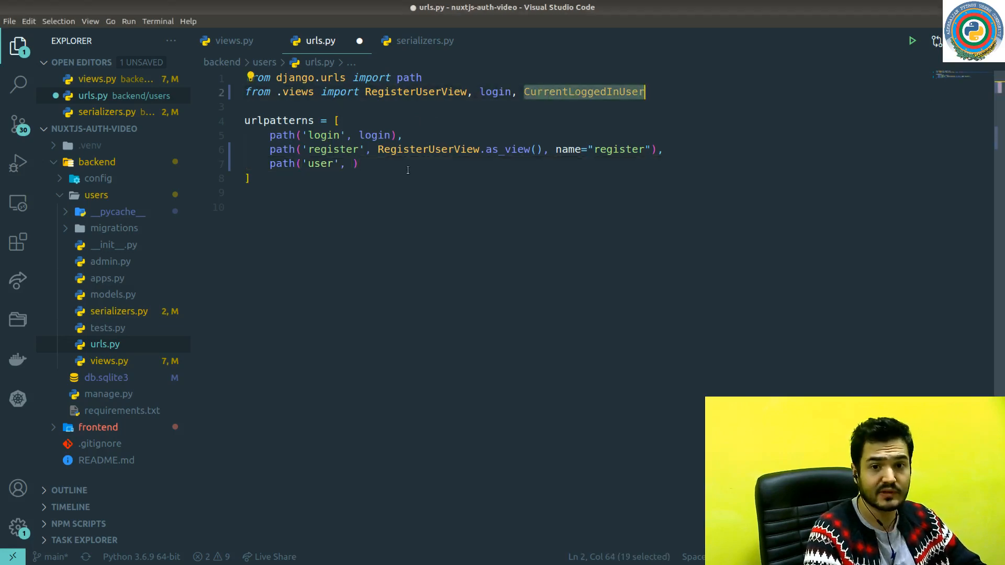
type("CurrentLoggedInUser")
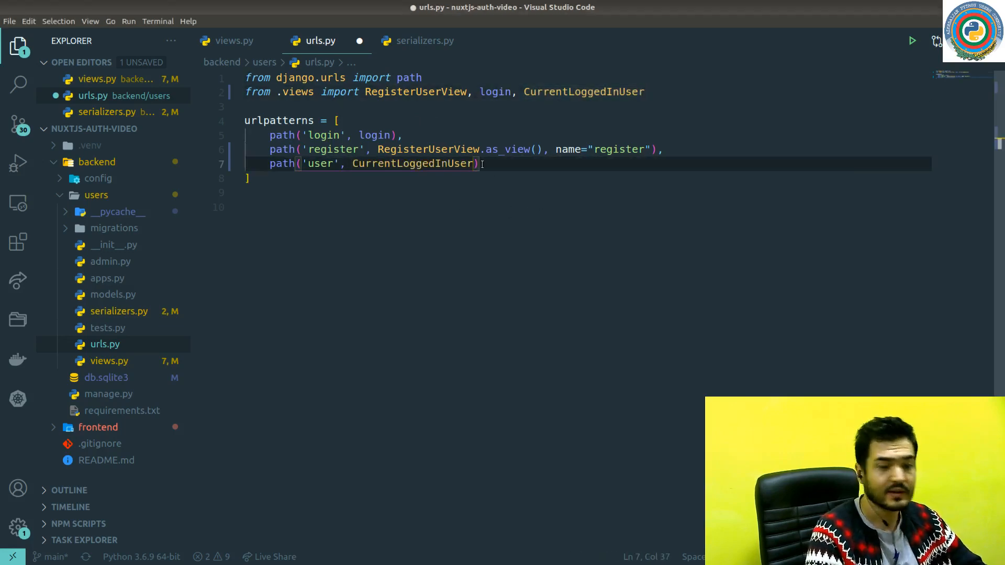
type(".as")
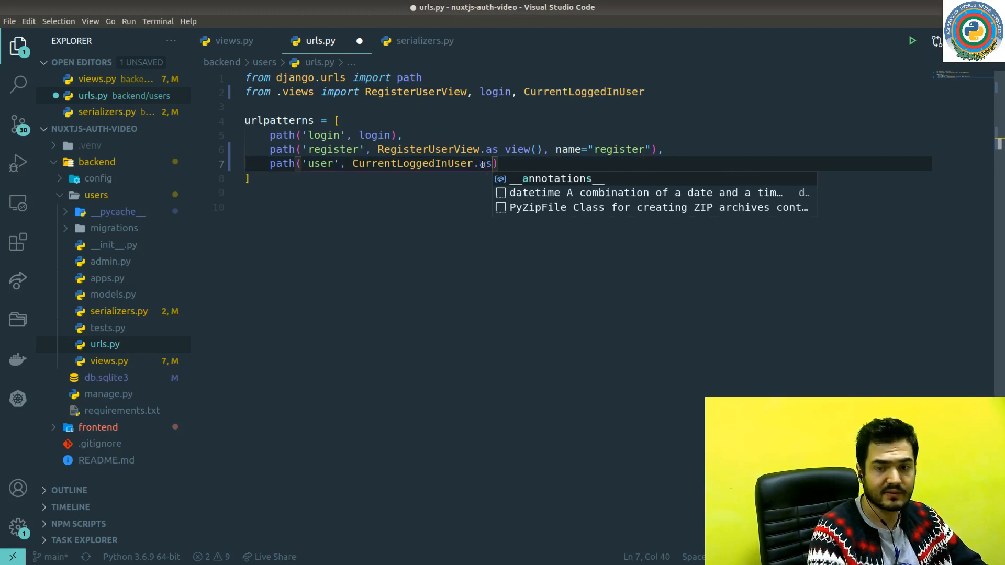
type("_view()")
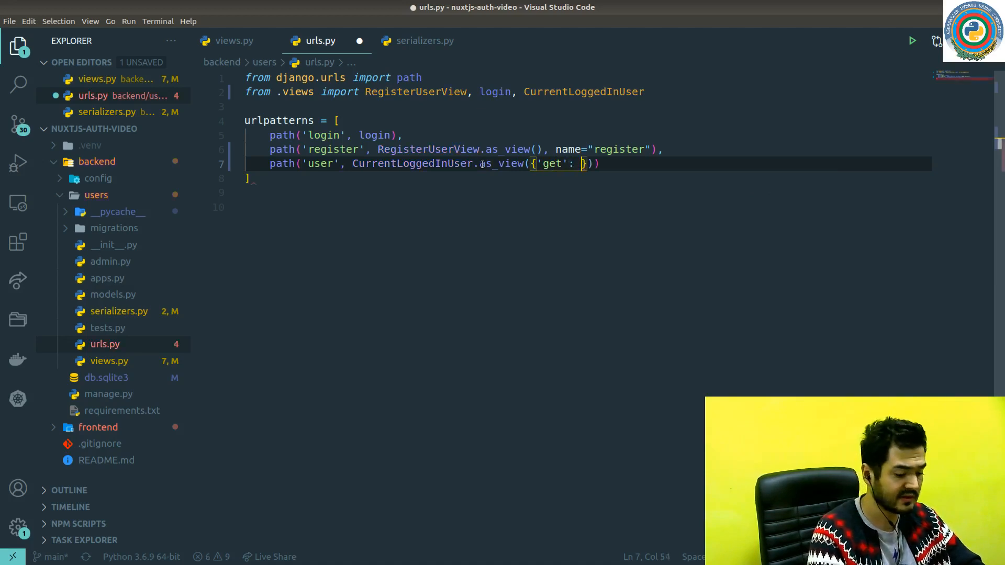
- Map get to retrieve, name the route current_user and save urls.py
type("retr'")
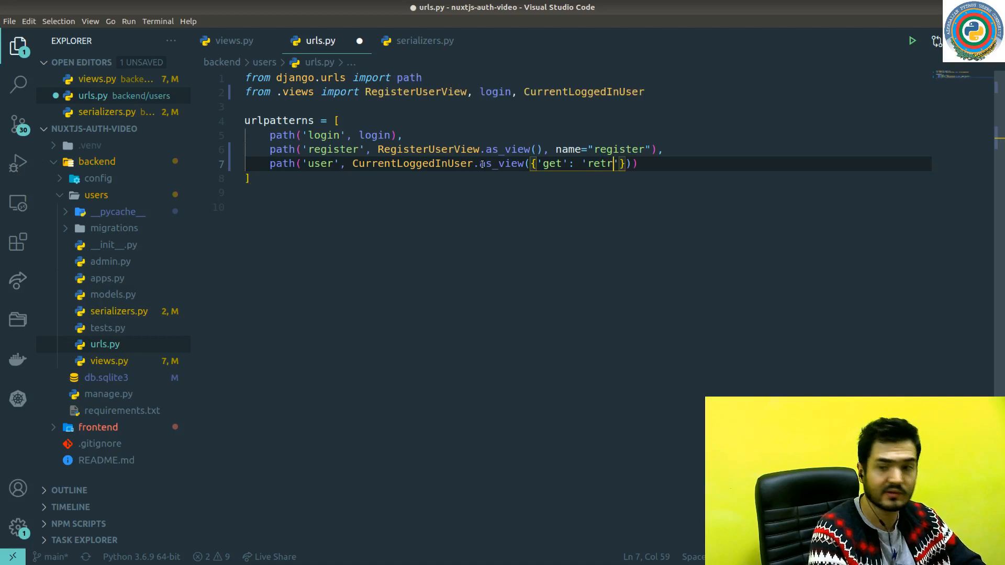
type("ieve")
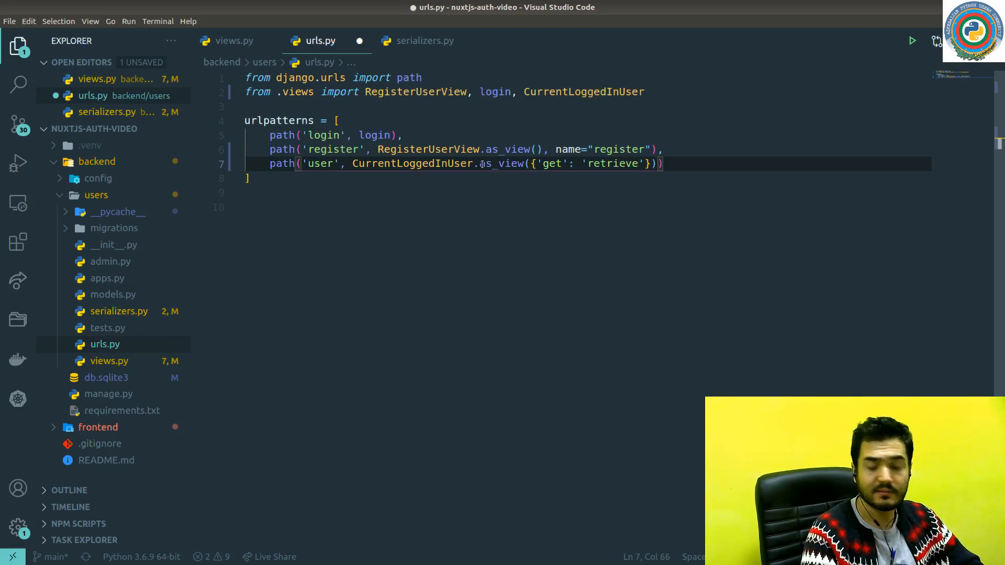
type(", name=''")
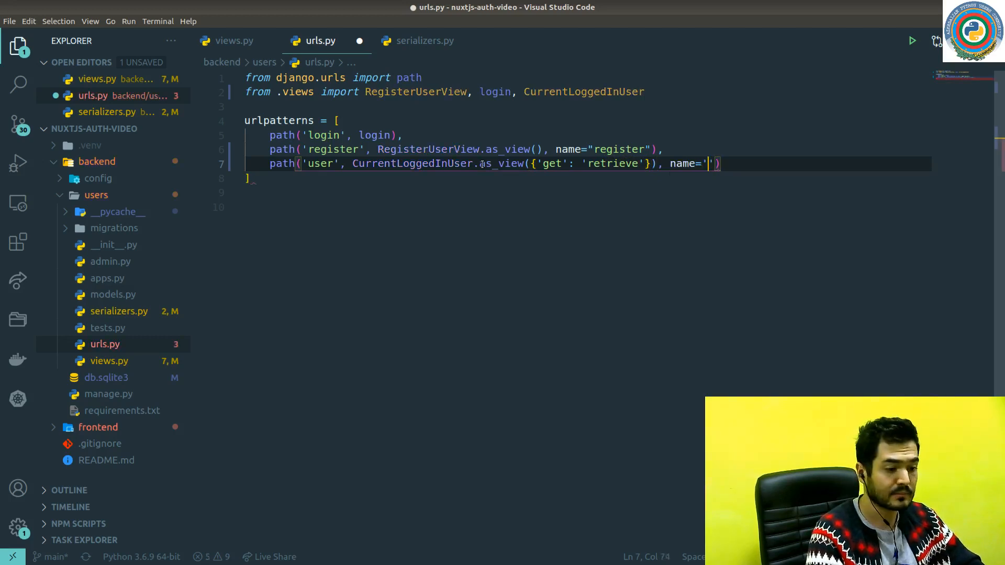
type("curee")
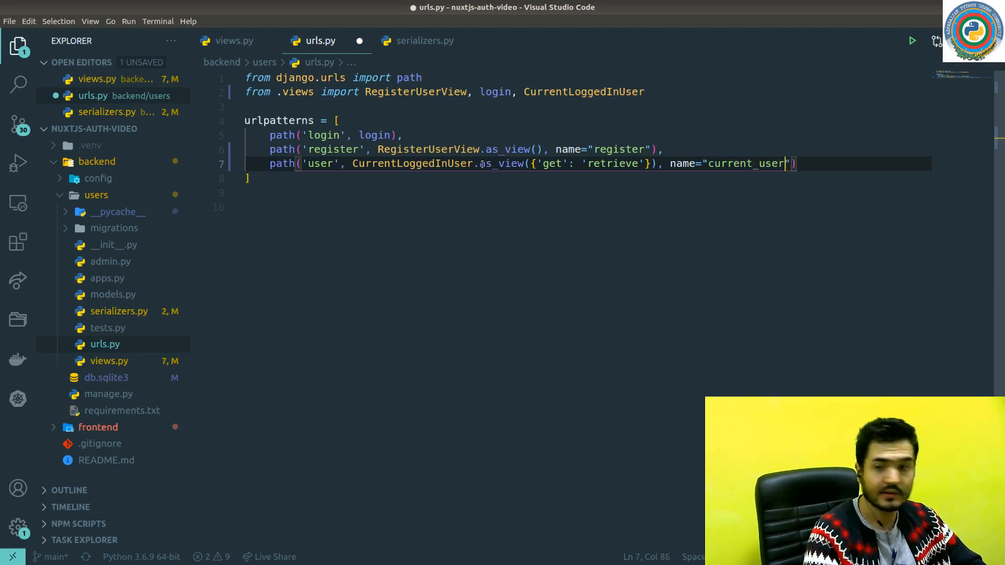
key("ctrl+s")
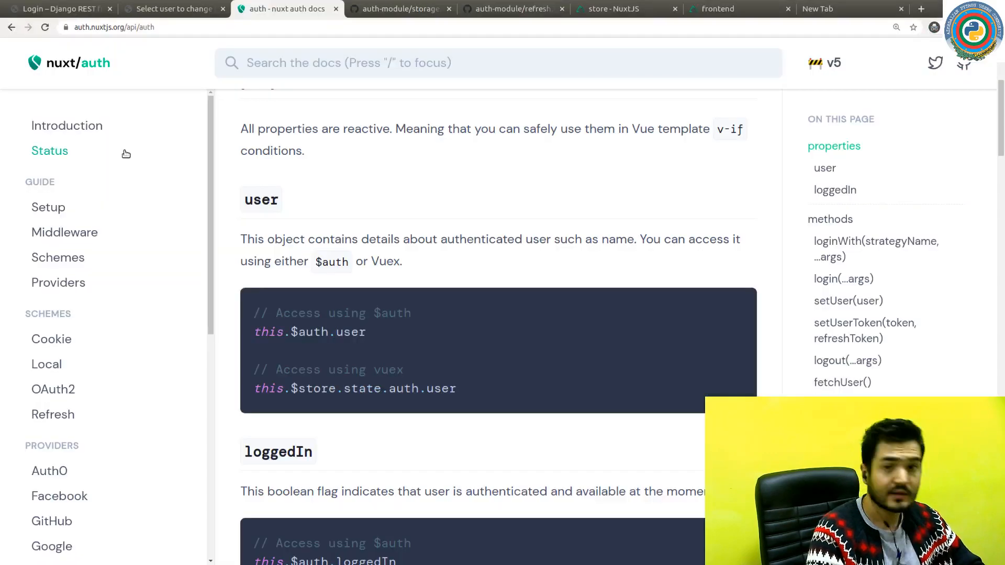
- View api/v1/user returning 401 in the browsable API, then move to the frontend tab
left_click(57, 9)
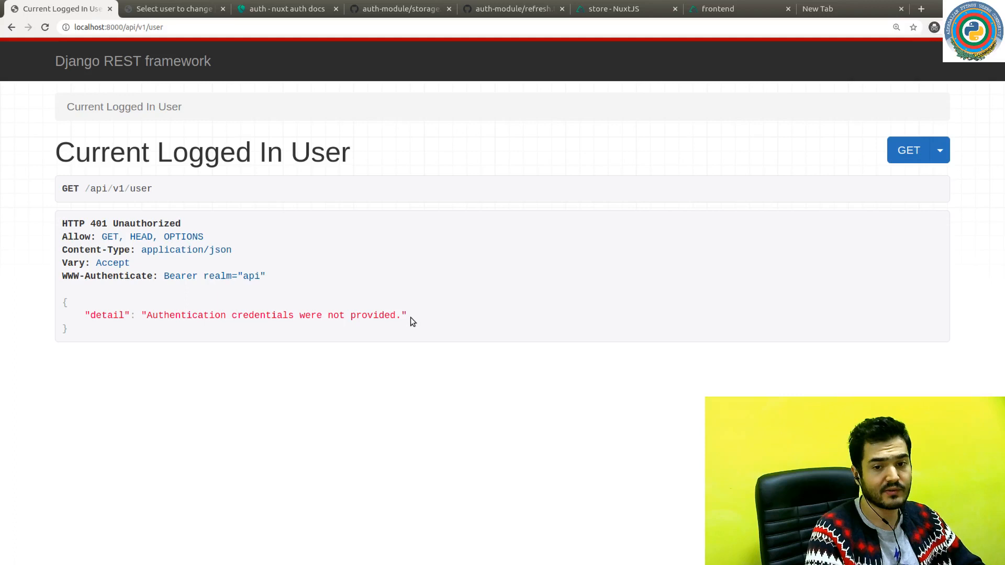
mouse_move(527, 293)
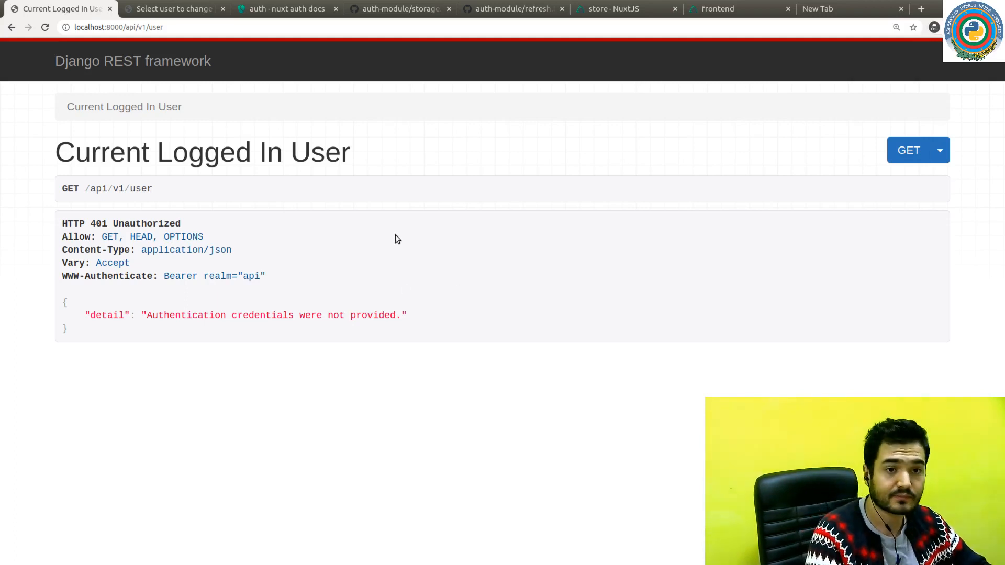
mouse_move(189, 130)
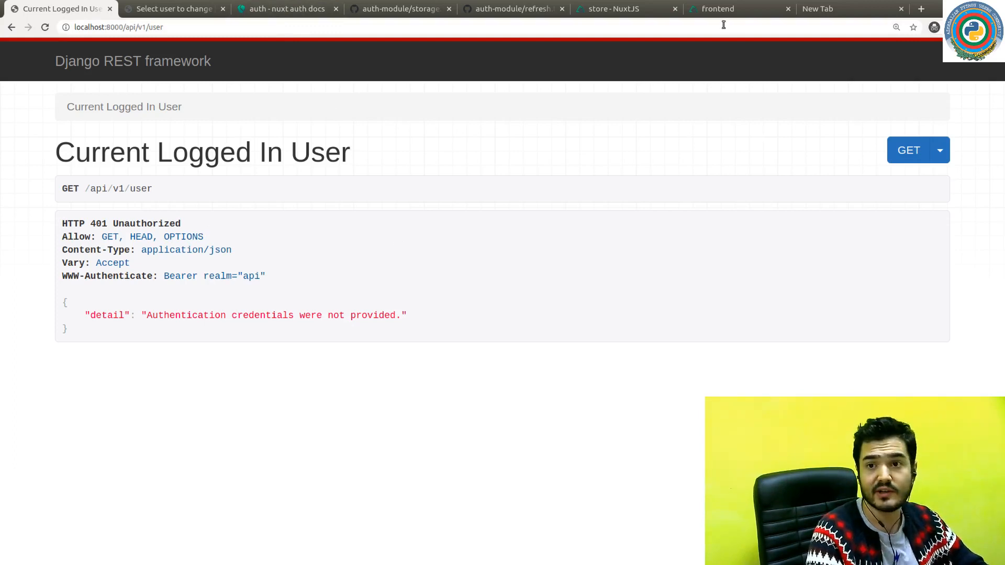
left_click(716, 9)
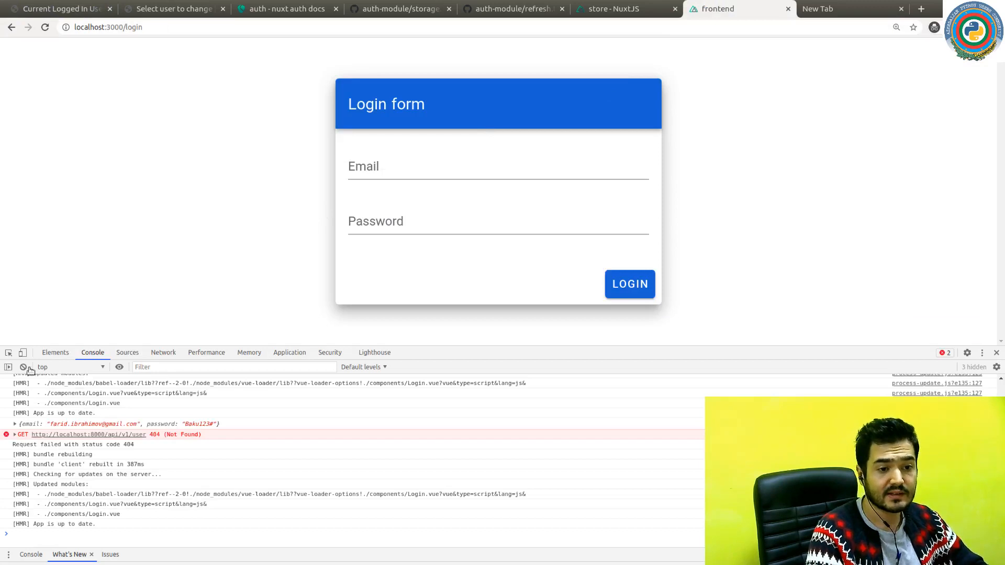
- Reload the login page with a cleared console, enter the account email and password, and submit the login form
left_click(44, 28)
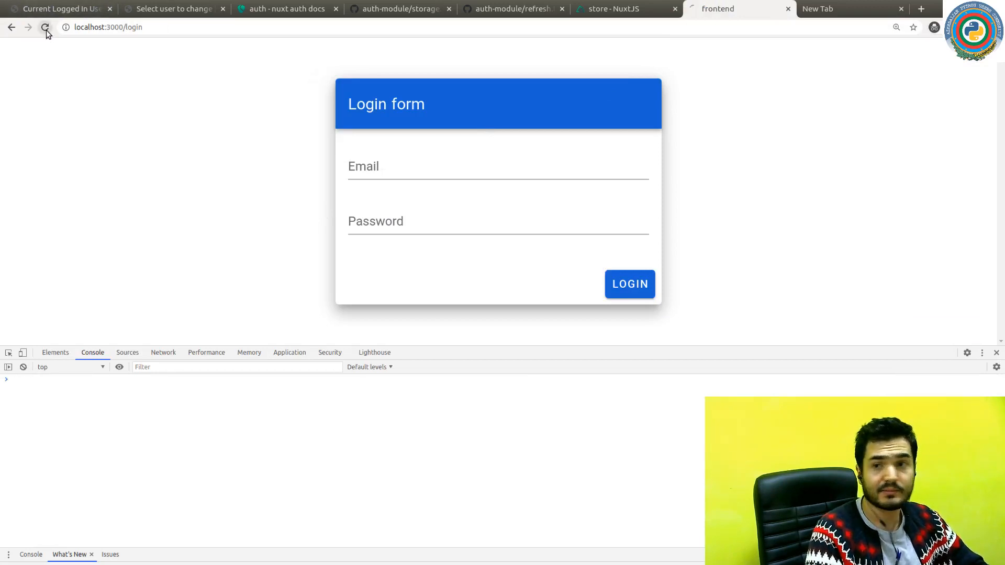
left_click(45, 28)
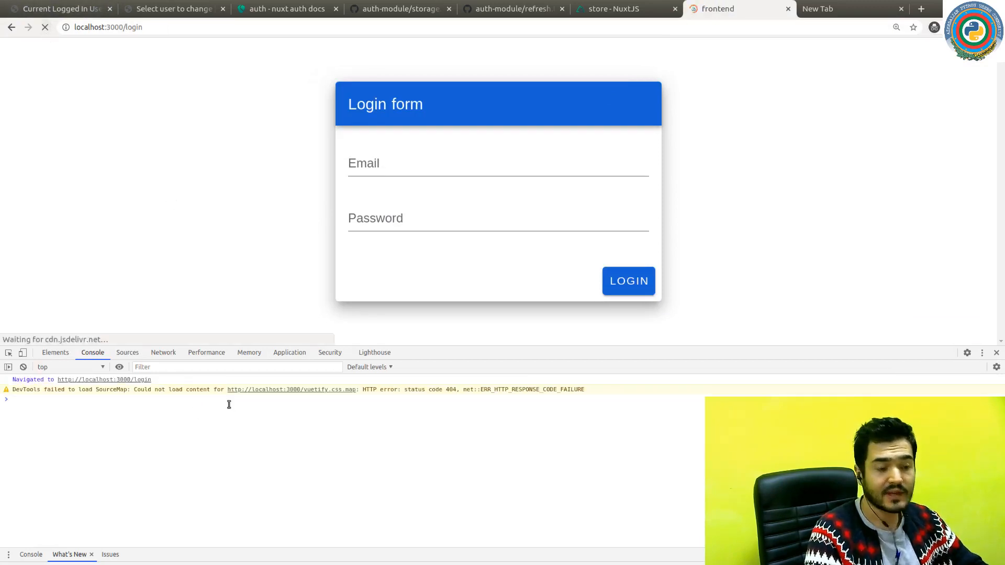
left_click(499, 164)
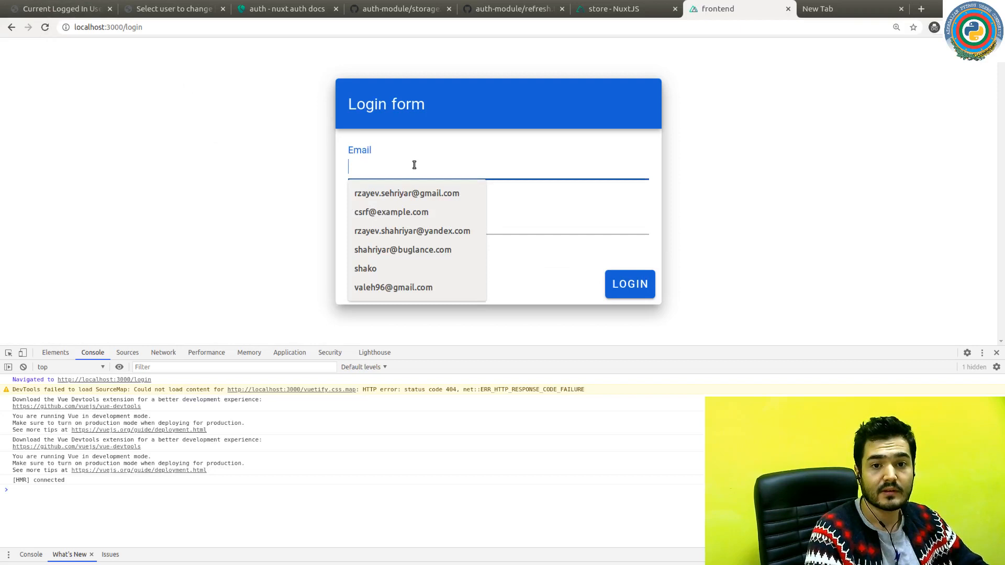
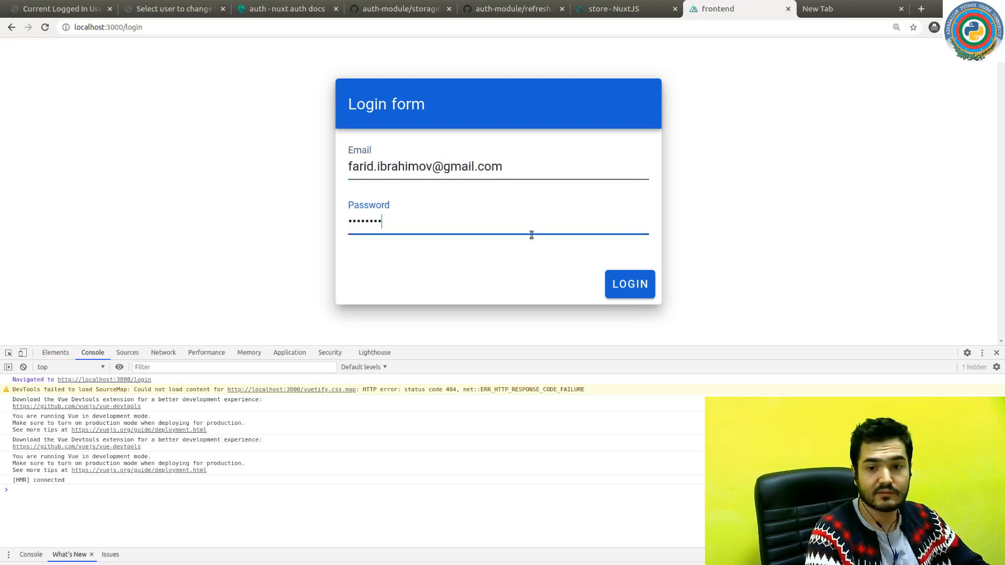
left_click(629, 284)
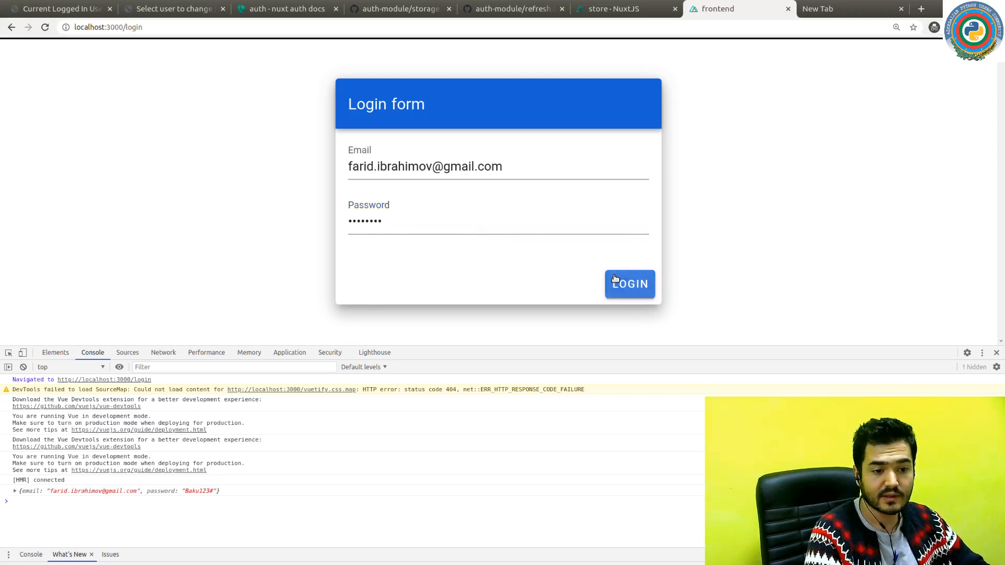
left_click(629, 283)
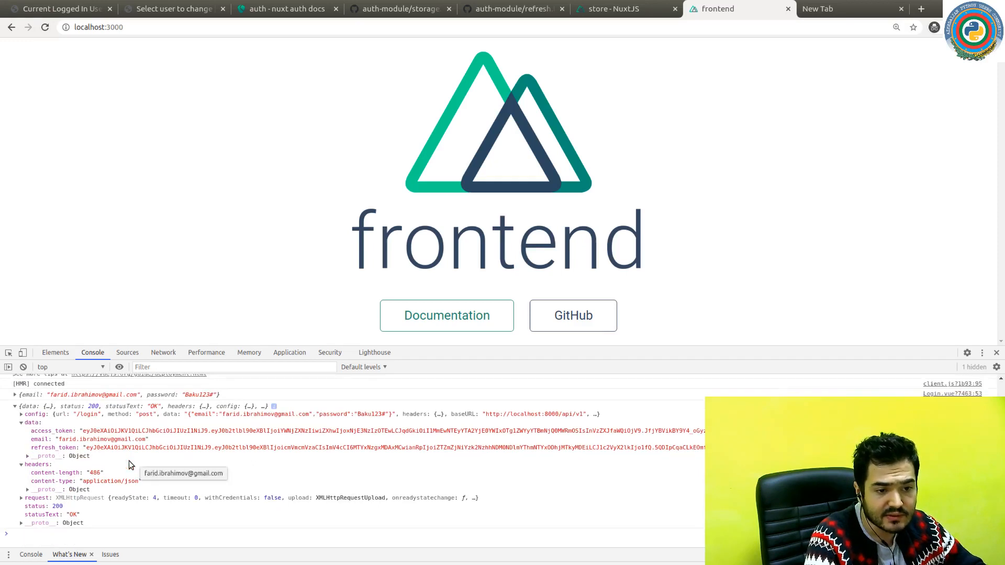
mouse_move(117, 496)
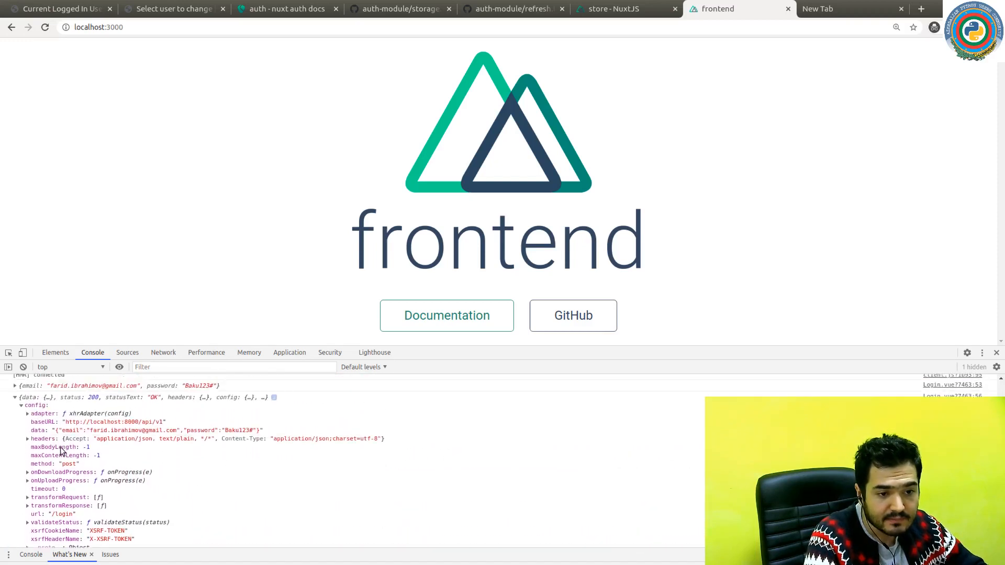
- Expand the login response's request config in the Console, then bring up the Network requests
left_click(28, 439)
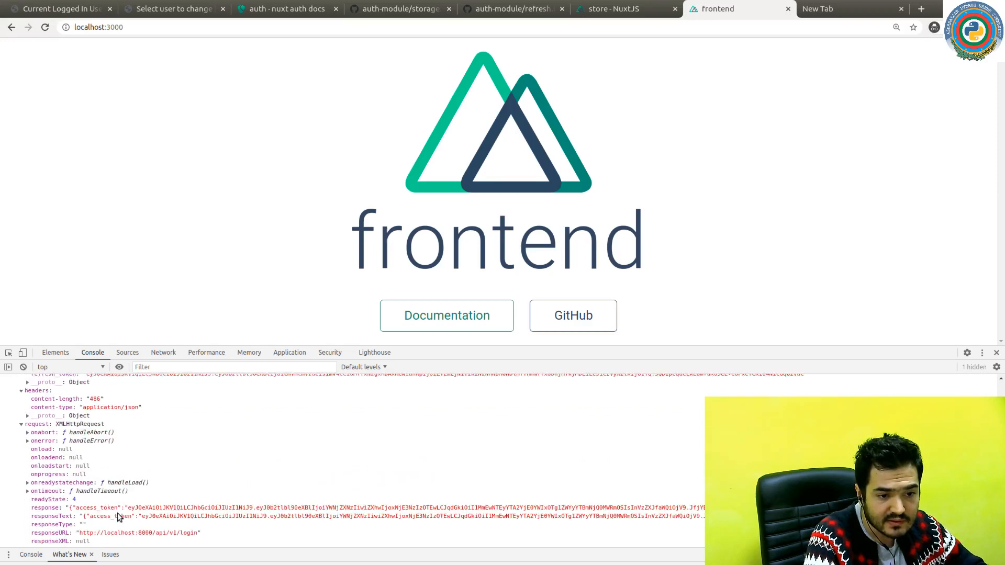
scroll("down", 3)
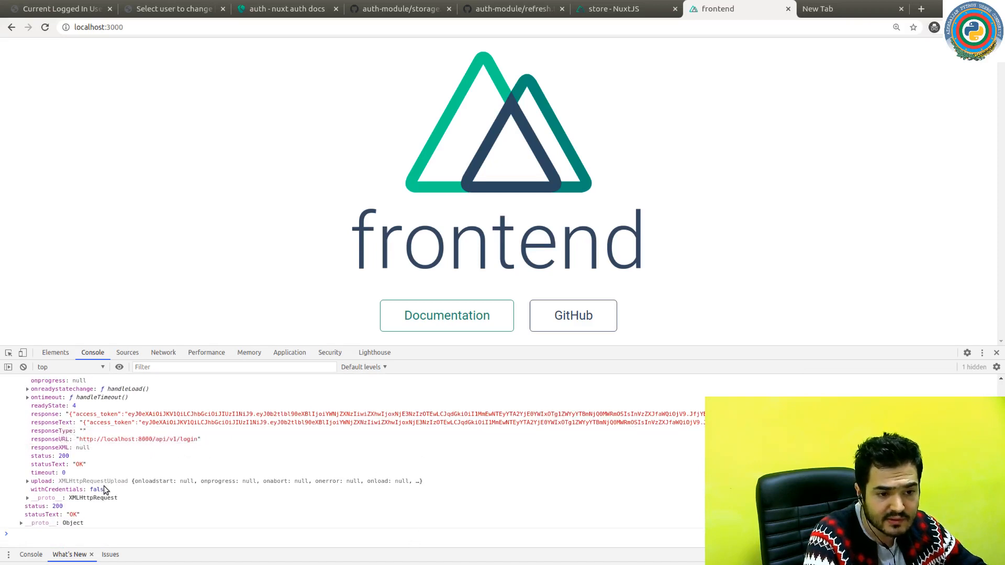
left_click(164, 353)
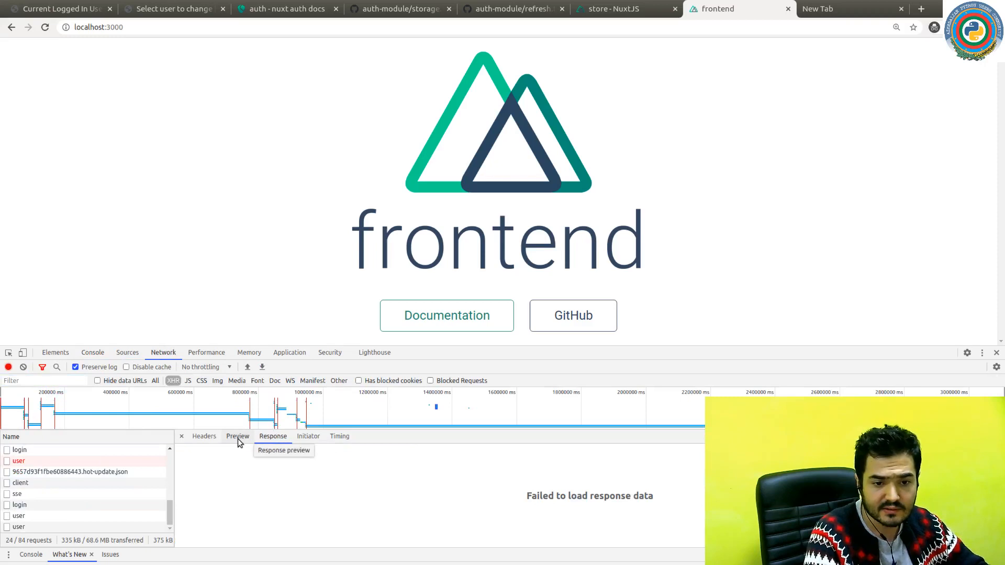
- Check the latest user request's 200 headers, preview and raw JSON response, then view the stored auth data under Application
left_click(204, 435)
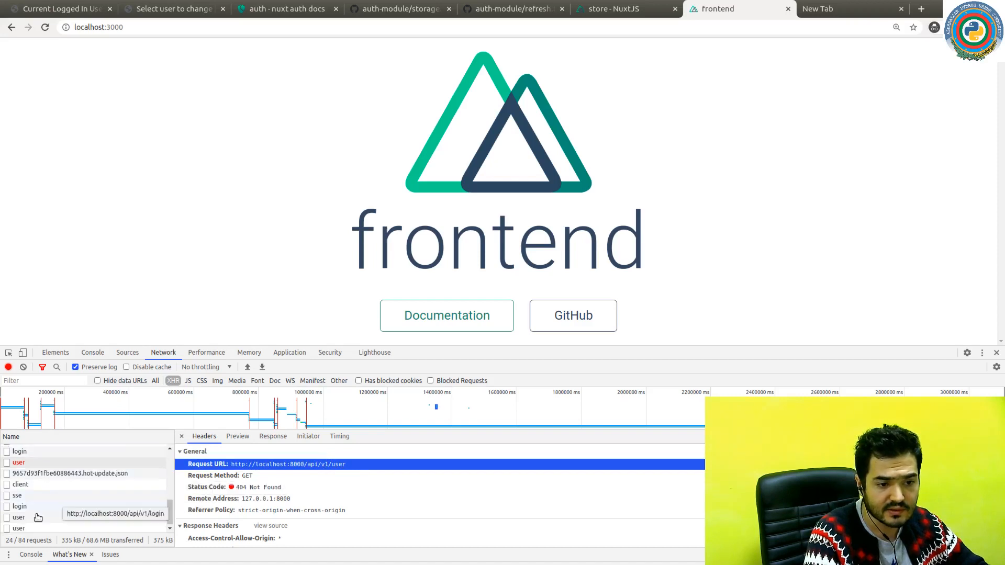
left_click(19, 527)
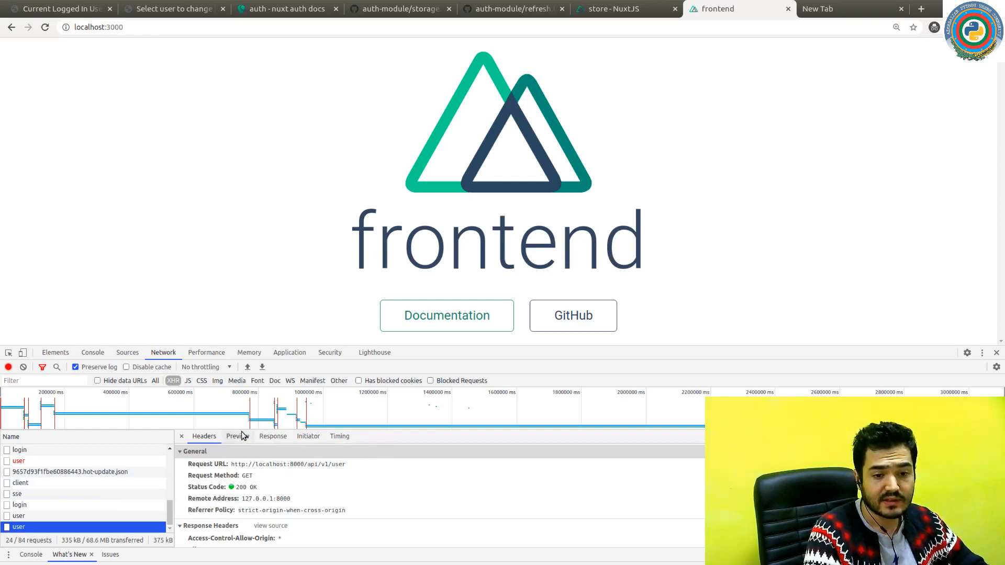
left_click(236, 435)
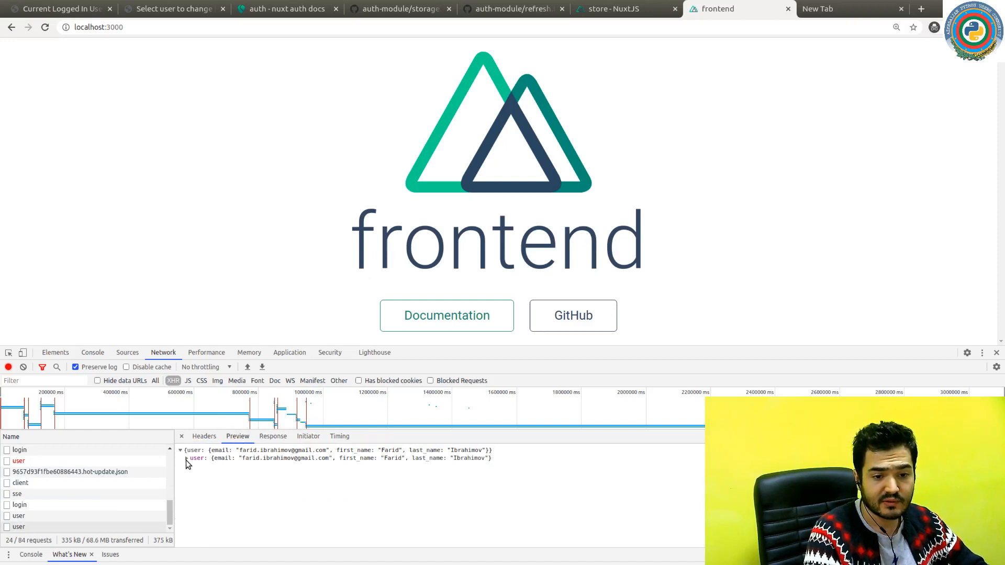
left_click(186, 459)
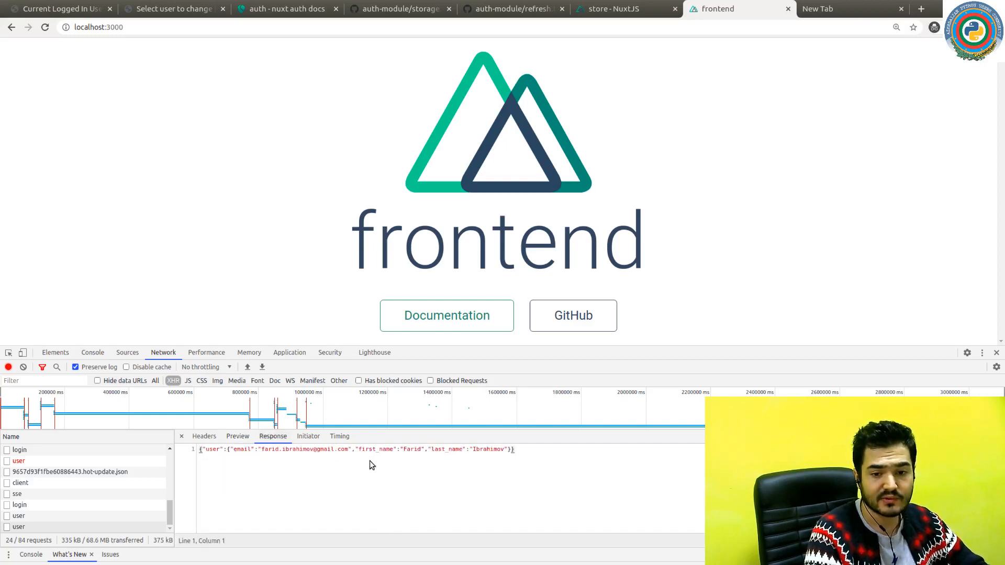
left_click(229, 449)
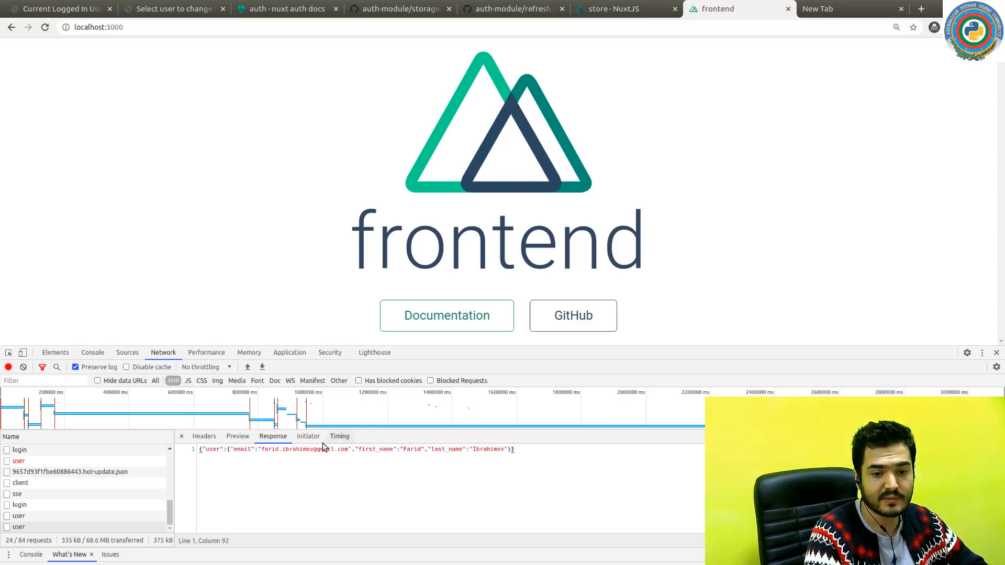
mouse_move(278, 211)
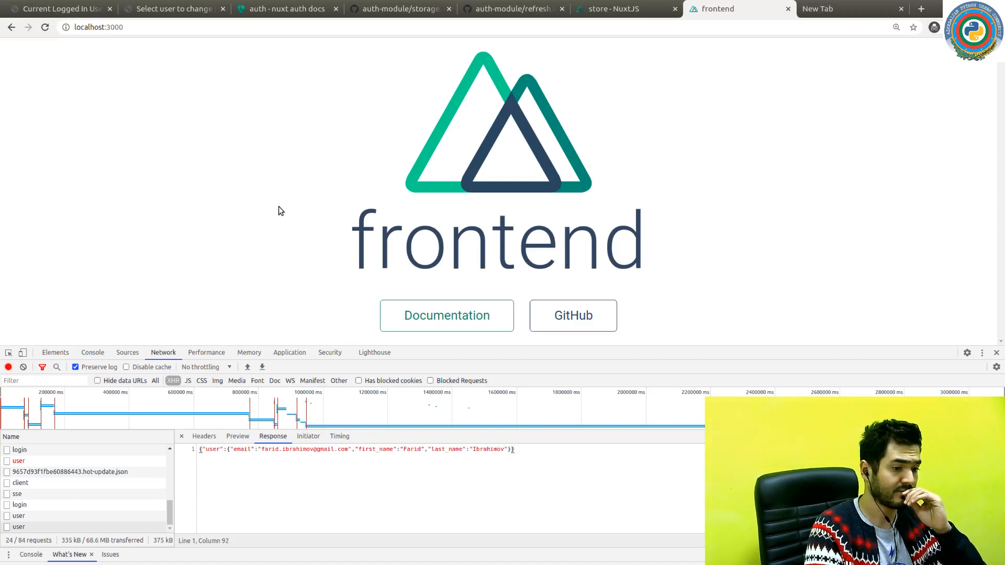
mouse_move(276, 342)
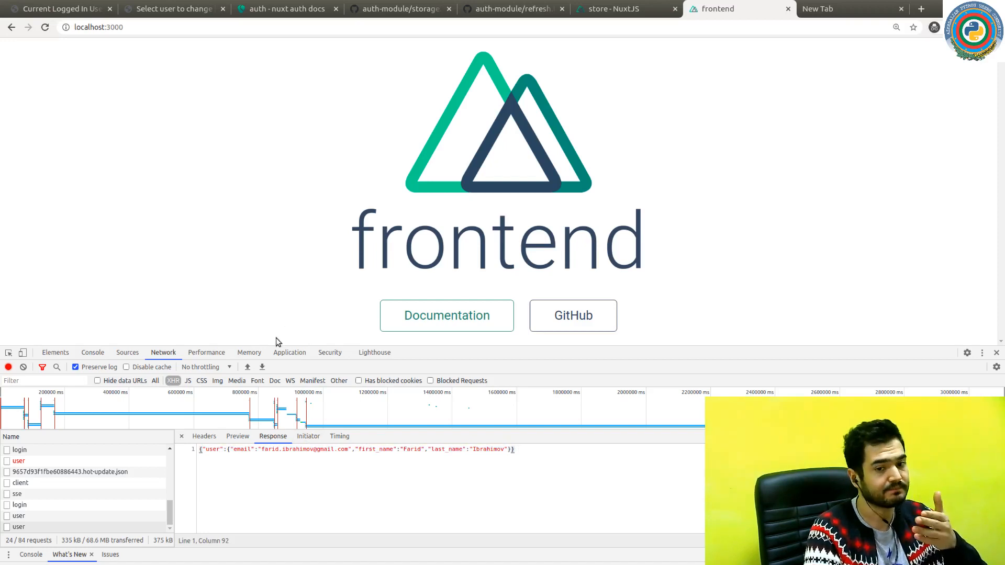
left_click(288, 353)
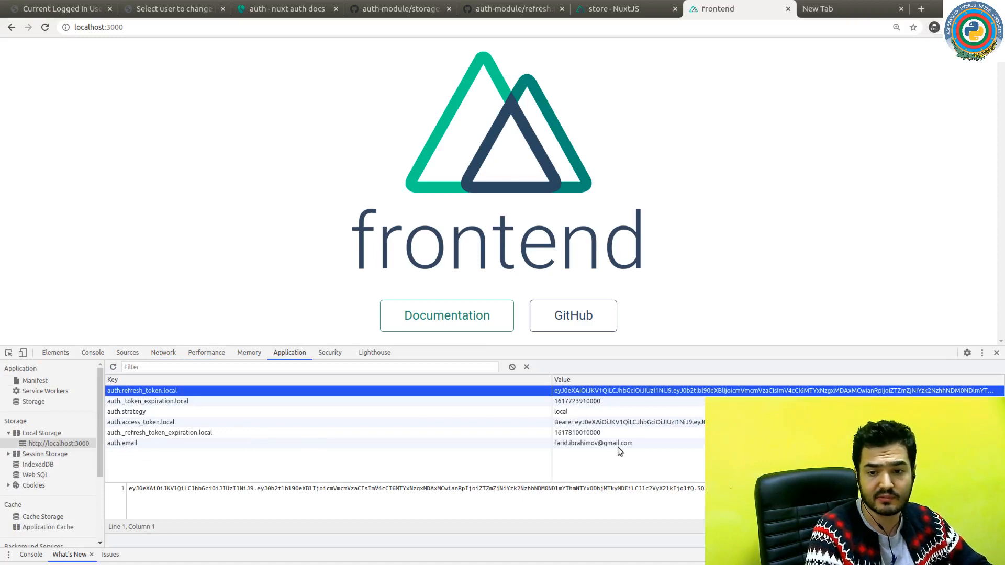
mouse_move(599, 459)
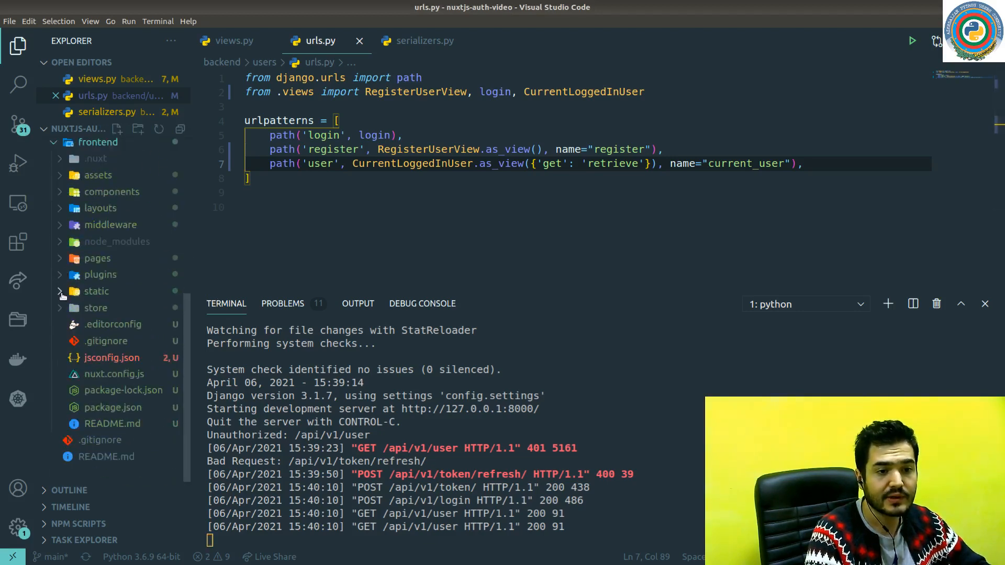
- Open frontend/components/Login.vue and highlight every use of response in loginHandler
left_click(111, 192)
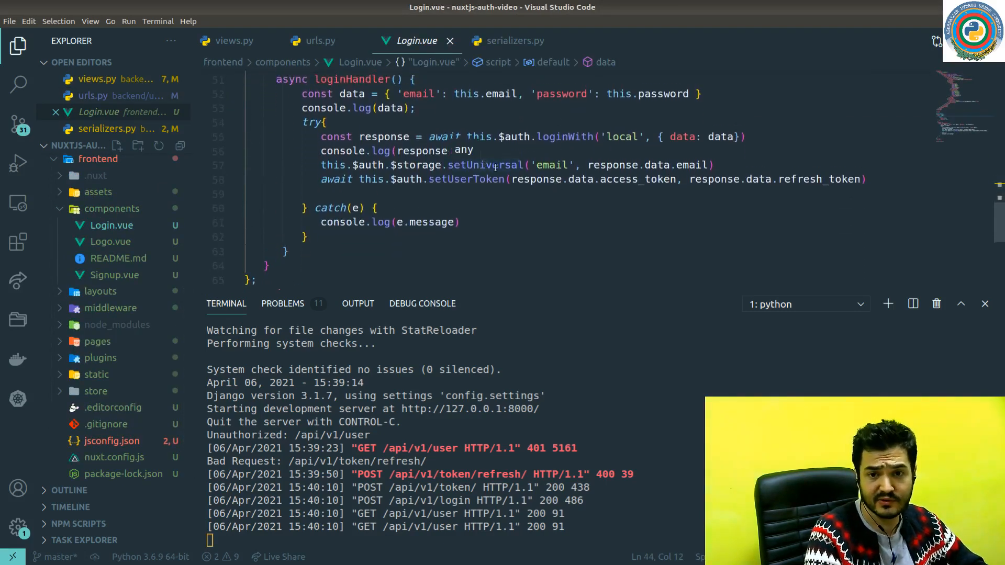
double_click(612, 164)
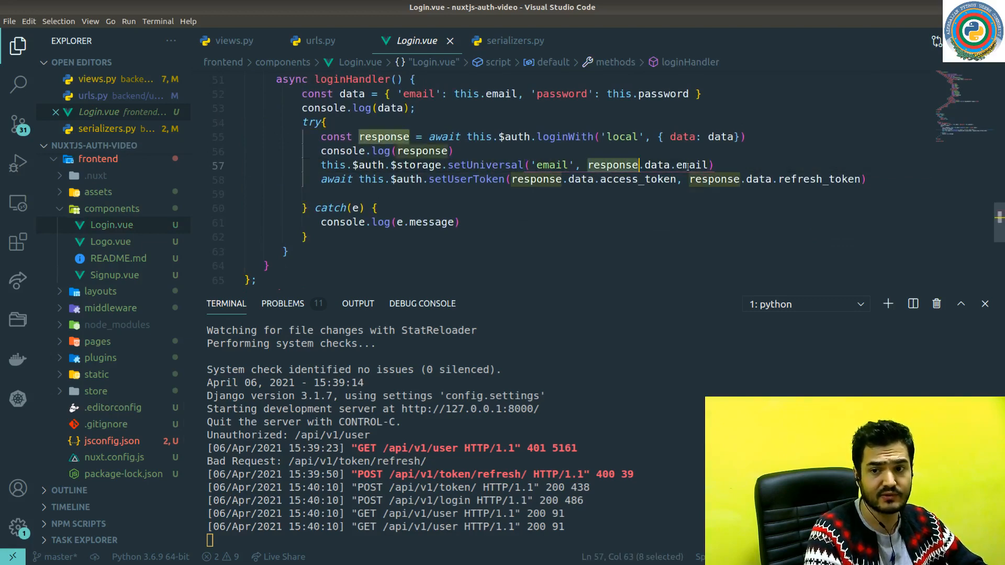